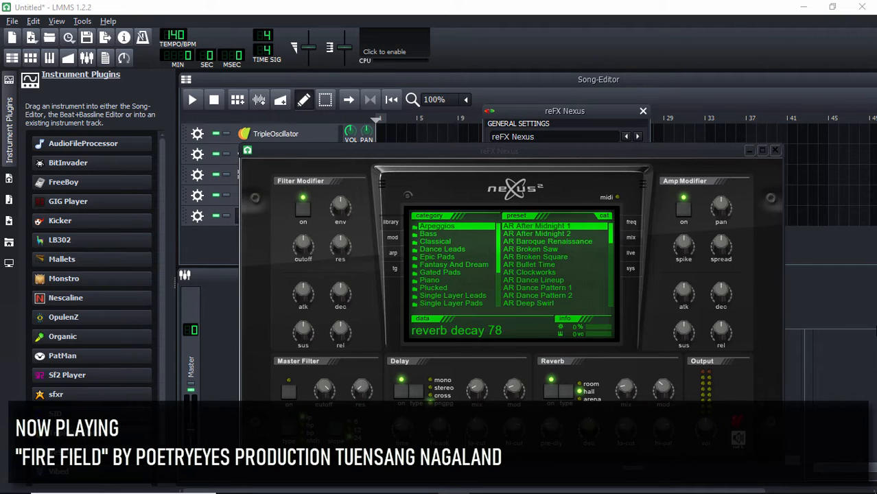
mouse_move(868, 330)
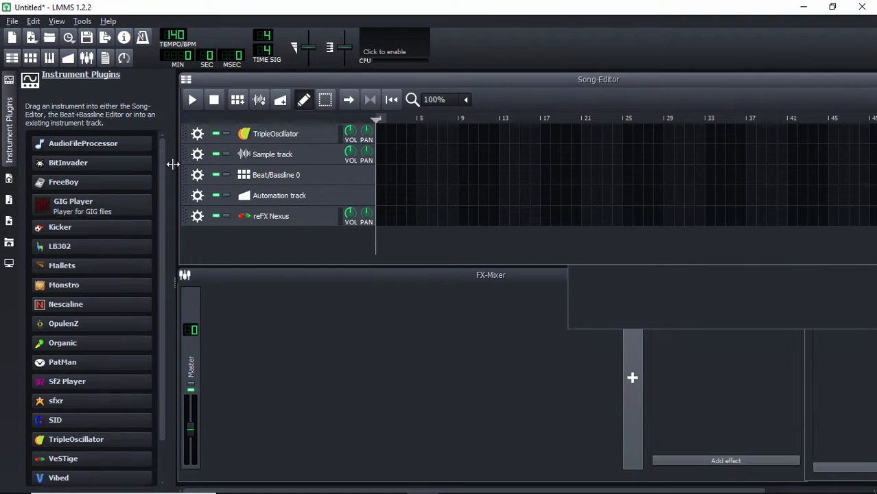
Add a VeSTige instrument track to the song as a sixth track and show its settings
scroll(down, 3)
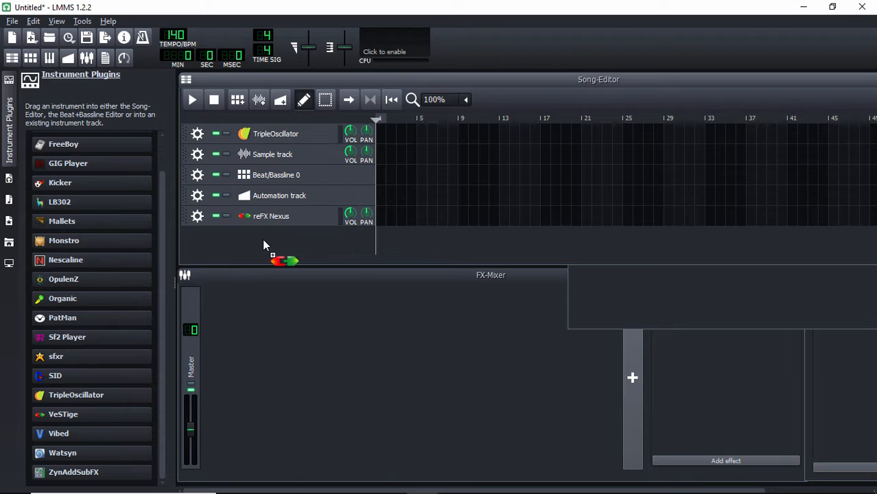
drag(63, 414, 275, 237)
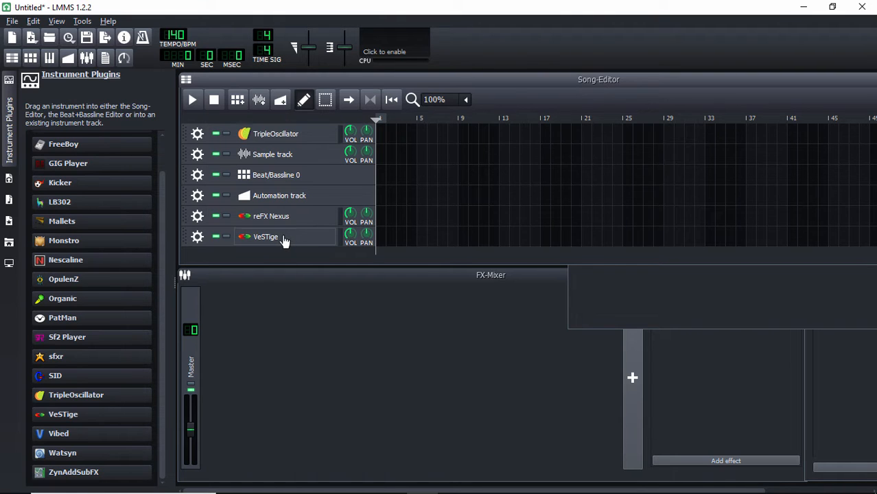
click(266, 237)
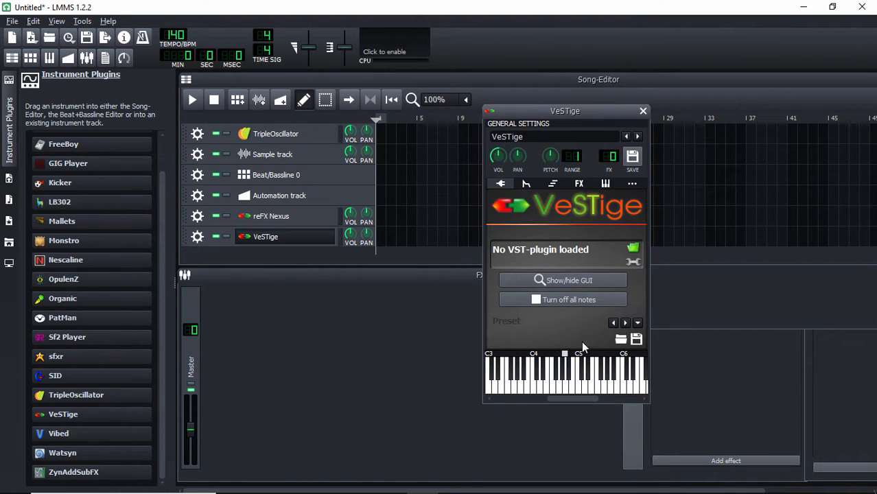
drag(566, 110, 522, 105)
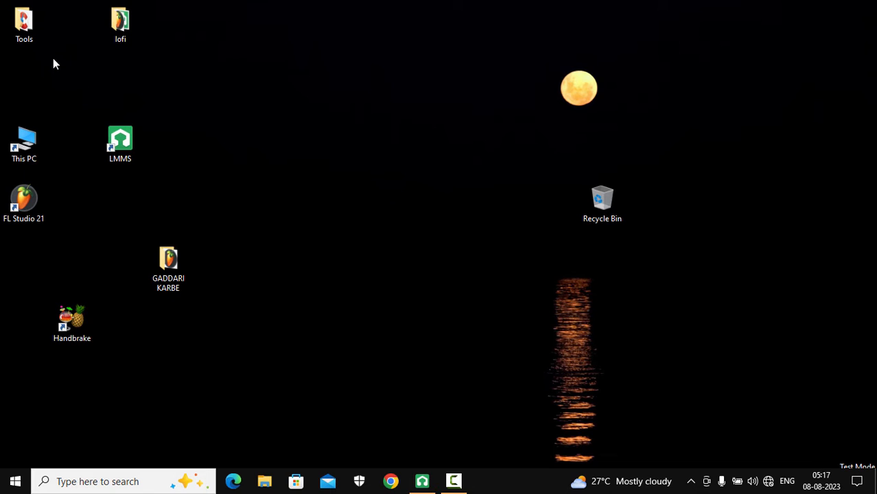
double_click(25, 140)
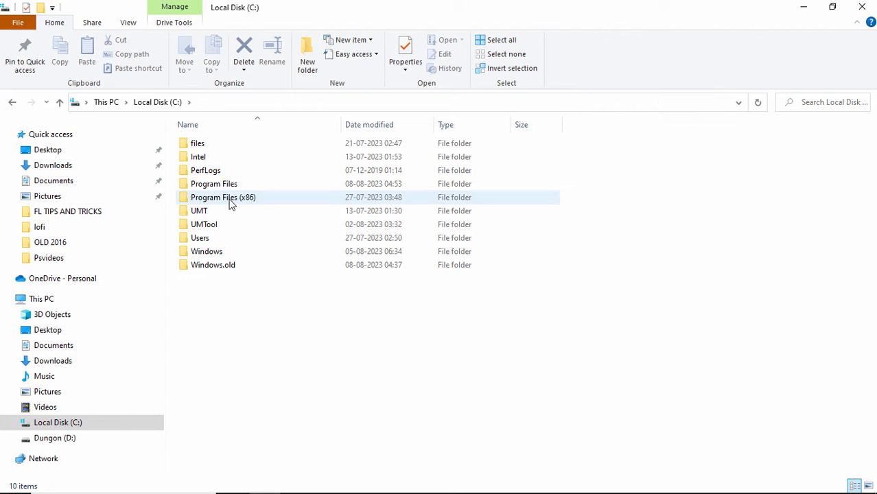
double_click(222, 197)
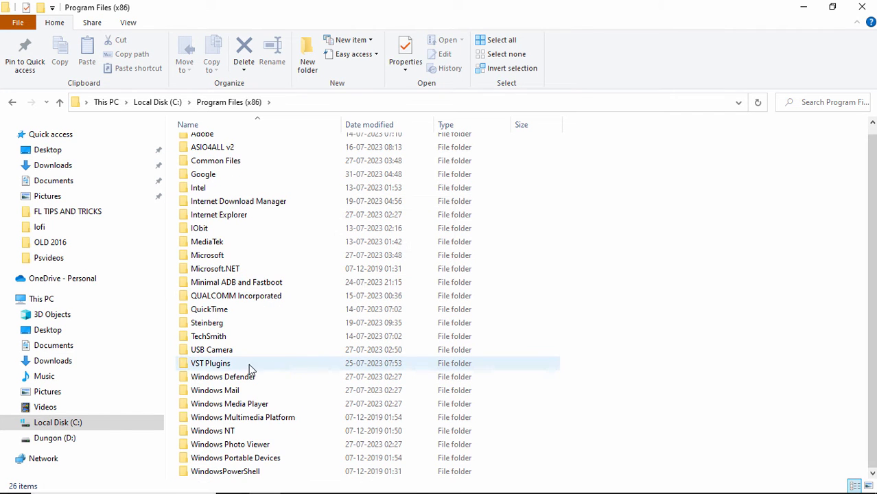
double_click(211, 362)
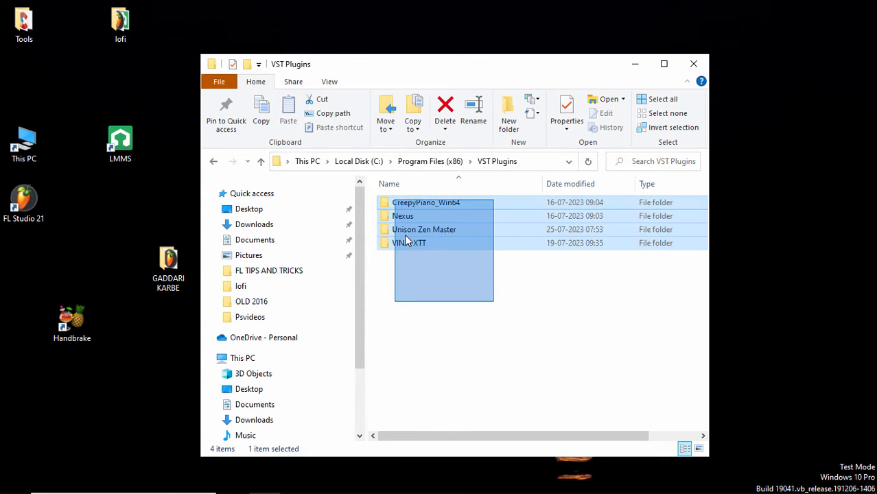
click(693, 64)
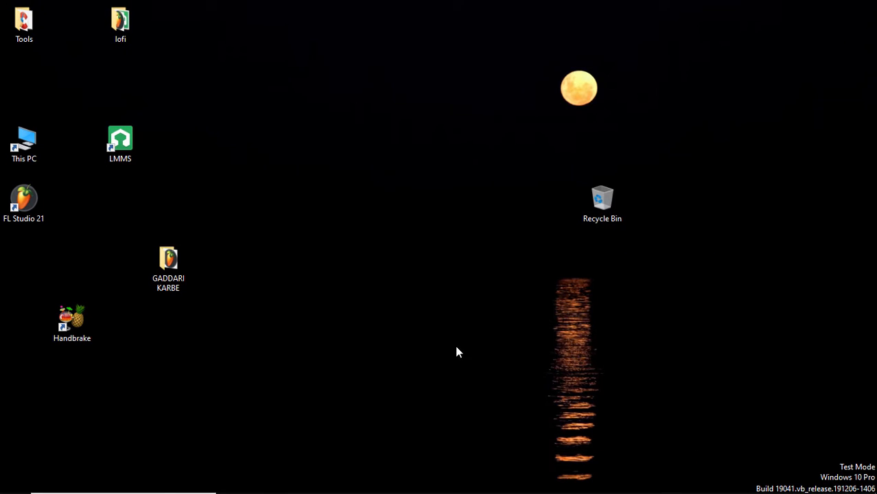
mouse_move(423, 481)
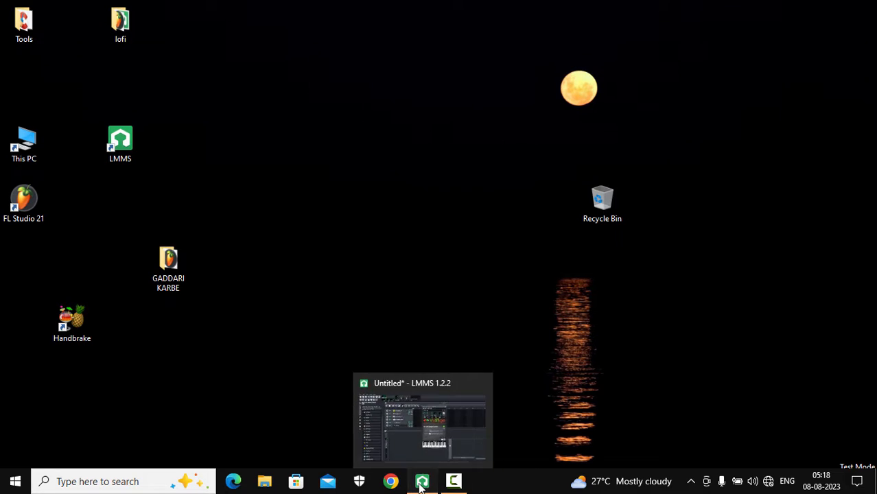
Load Creepy Piano.dll from the CreepyPiano_Win64 folder into the VeSTige track
click(423, 420)
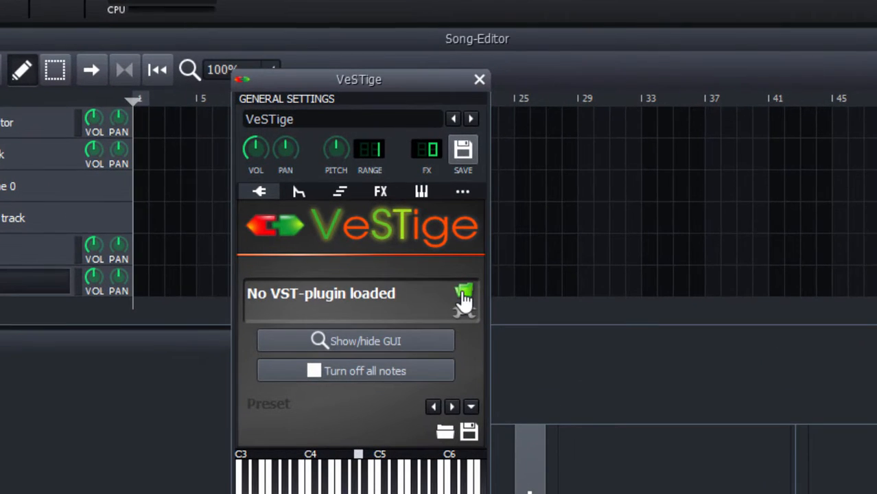
click(464, 294)
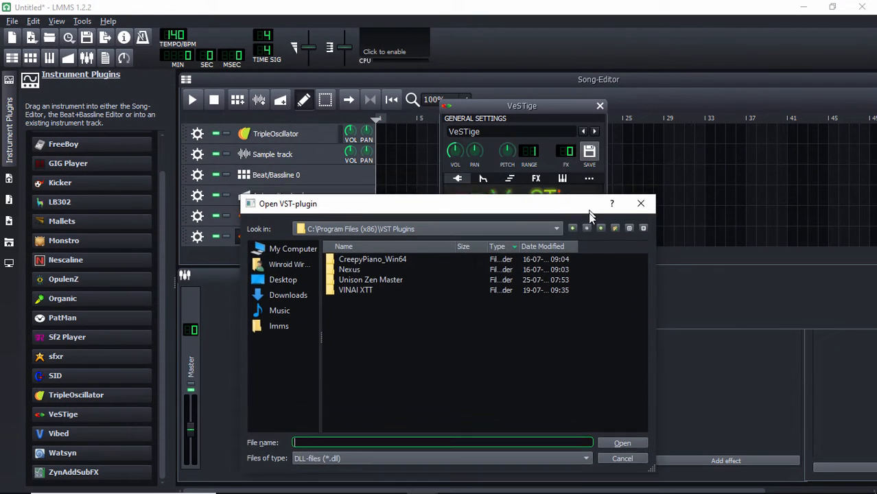
drag(439, 203, 472, 146)
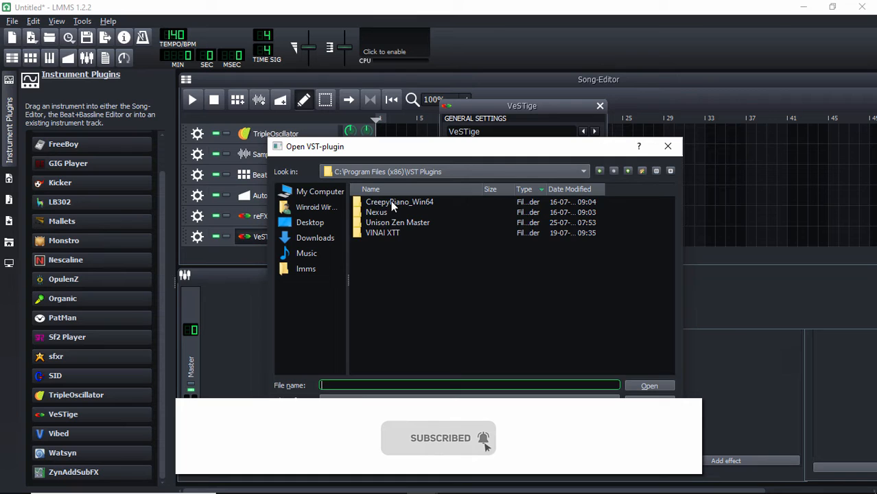
double_click(400, 200)
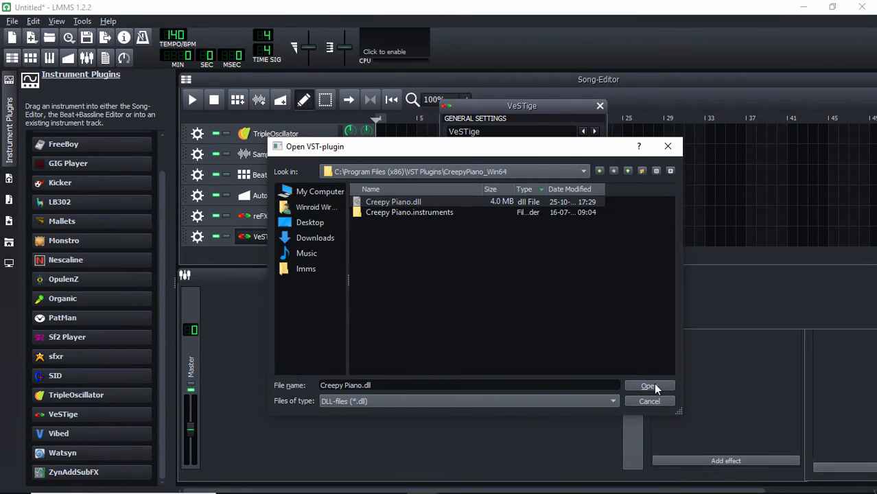
click(648, 386)
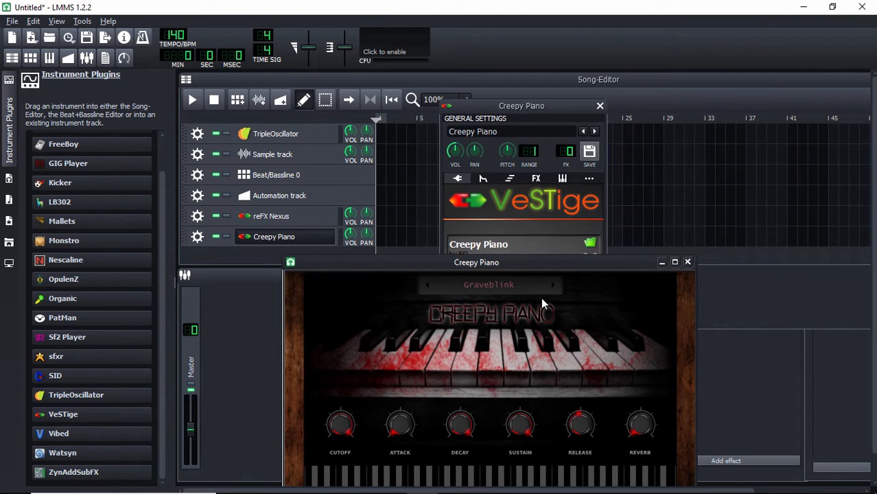
Close the VeSTige track settings and bring up the Creepy Piano track's piano roll
drag(477, 262, 497, 248)
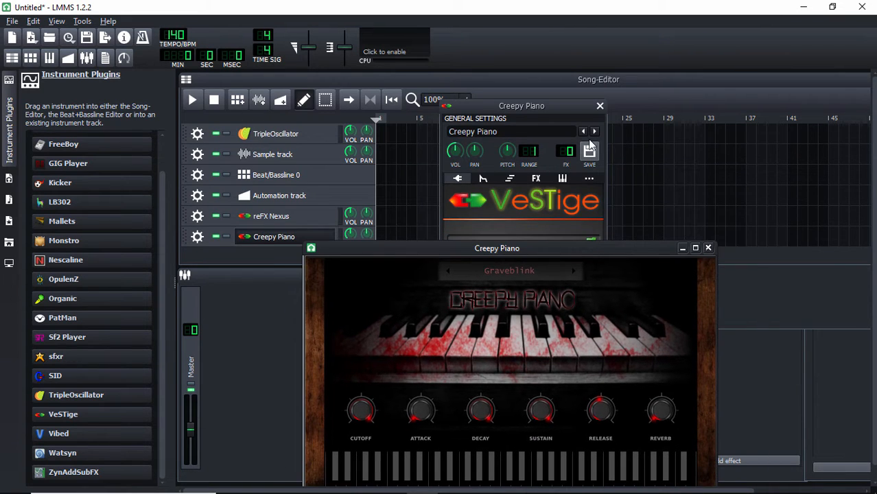
click(600, 106)
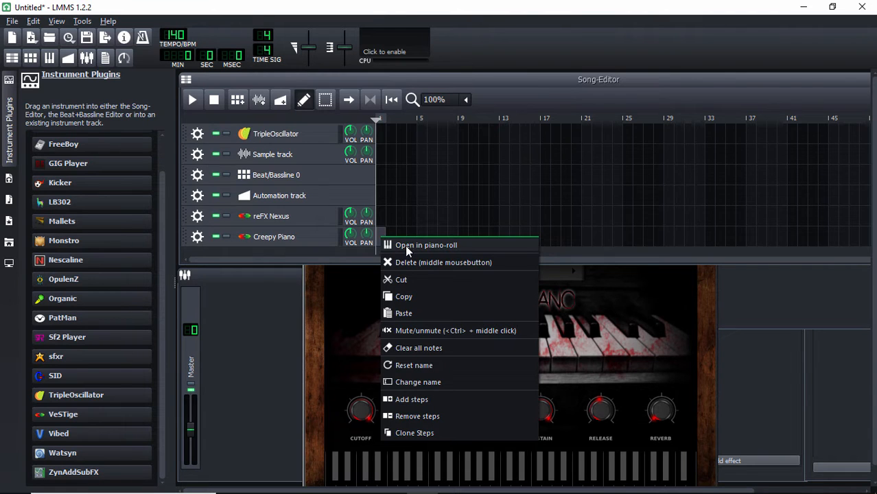
click(425, 244)
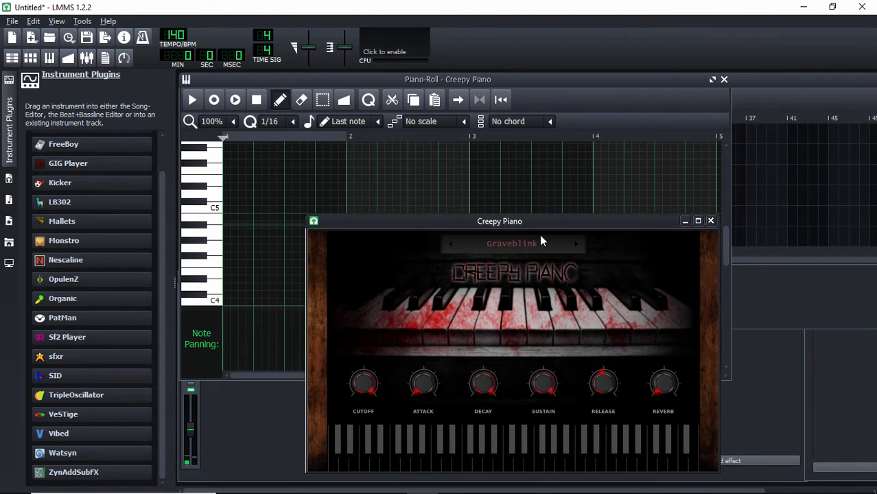
Switch the Creepy Piano preset group from Graveblink to Coffinrot
click(512, 243)
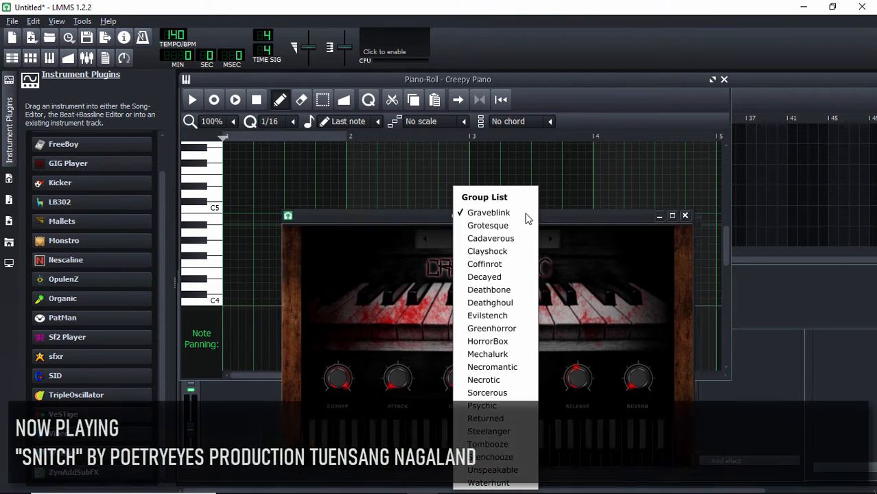
click(489, 211)
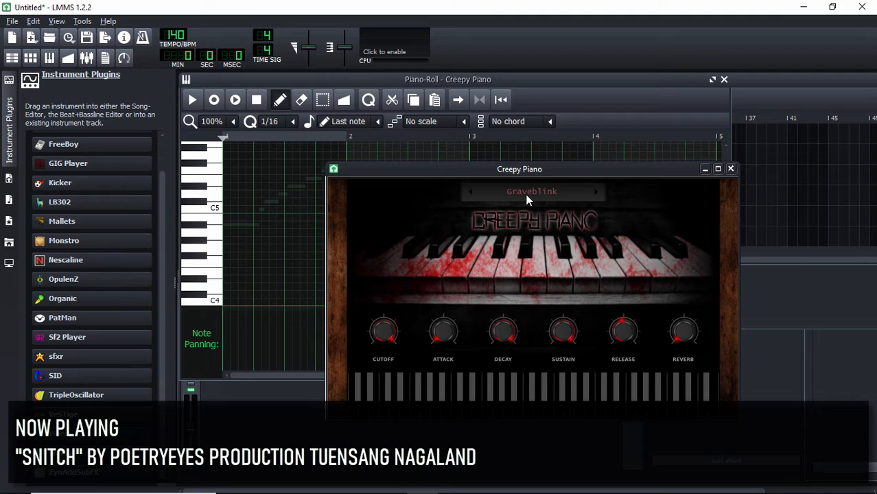
click(533, 192)
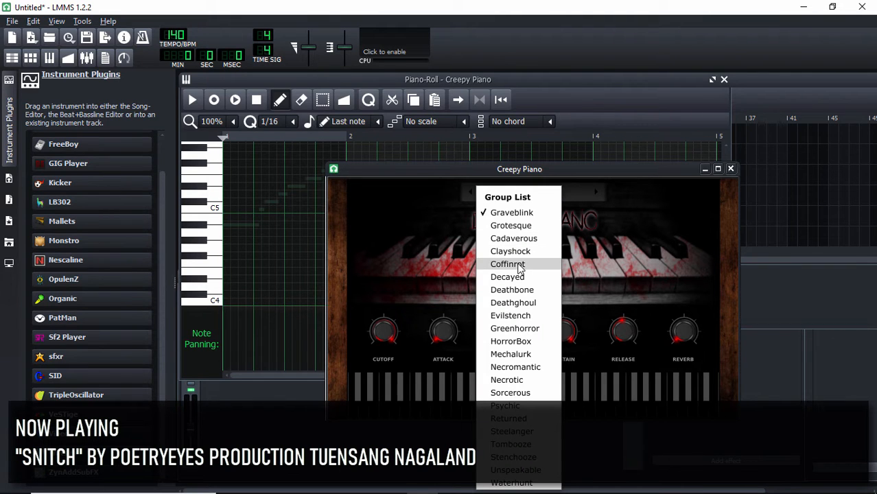
click(508, 264)
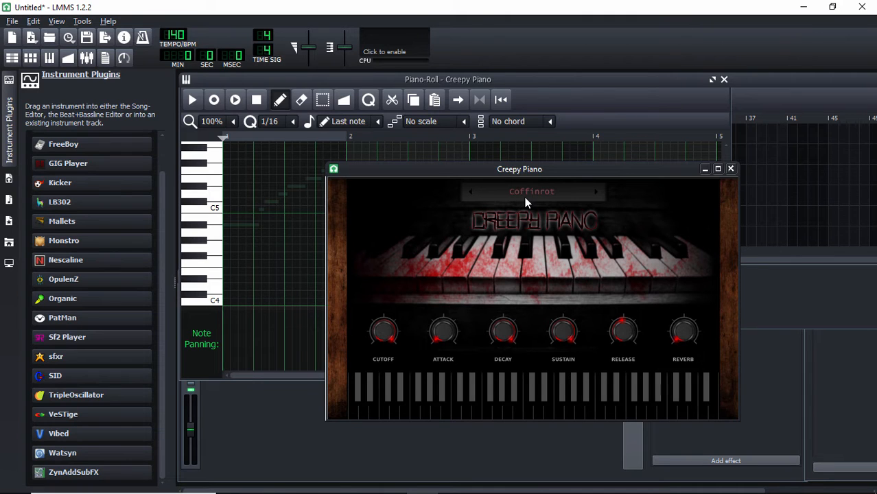
Scroll the piano roll up to the C6–C7 octave and move the Creepy Piano window aside
click(730, 169)
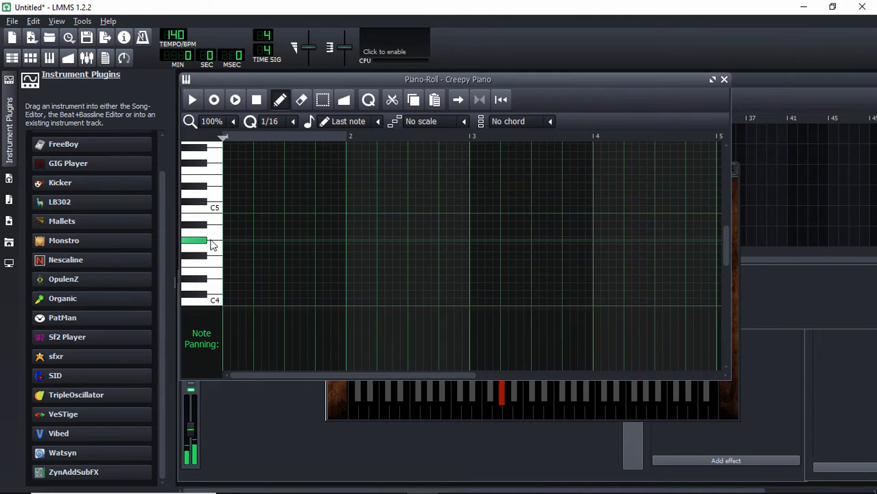
drag(195, 241, 213, 179)
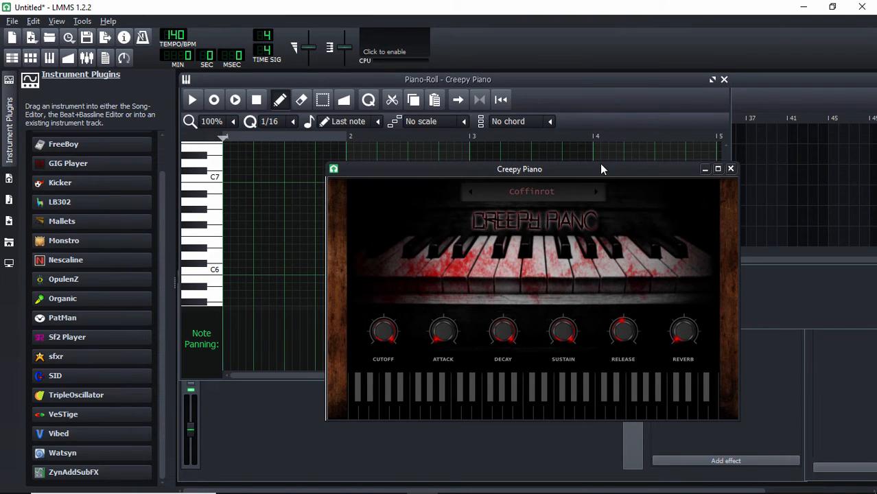
mouse_move(593, 173)
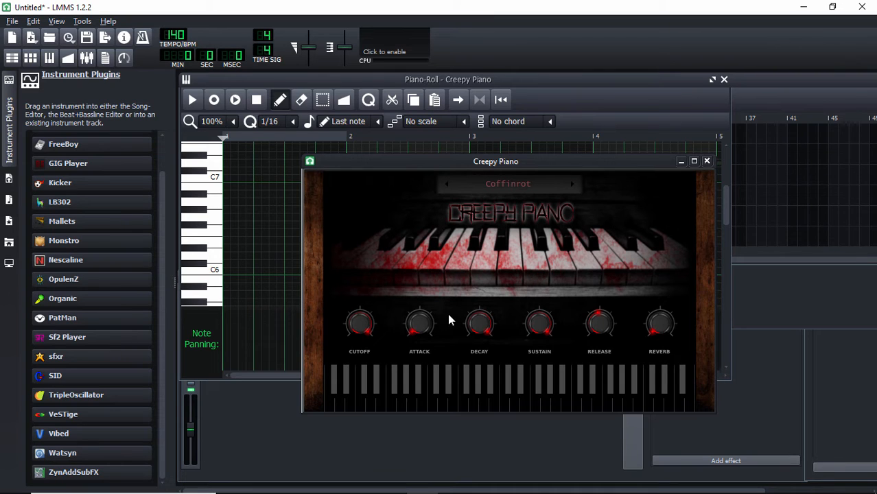
drag(496, 162, 475, 148)
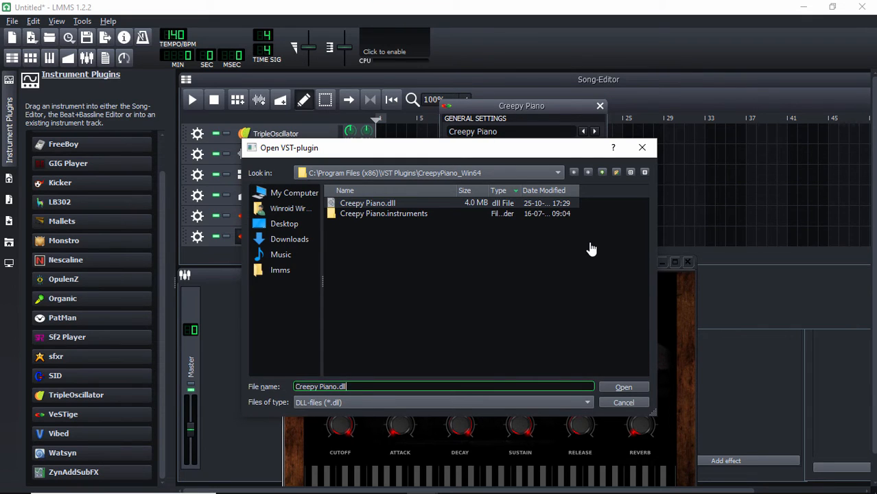
mouse_move(346, 245)
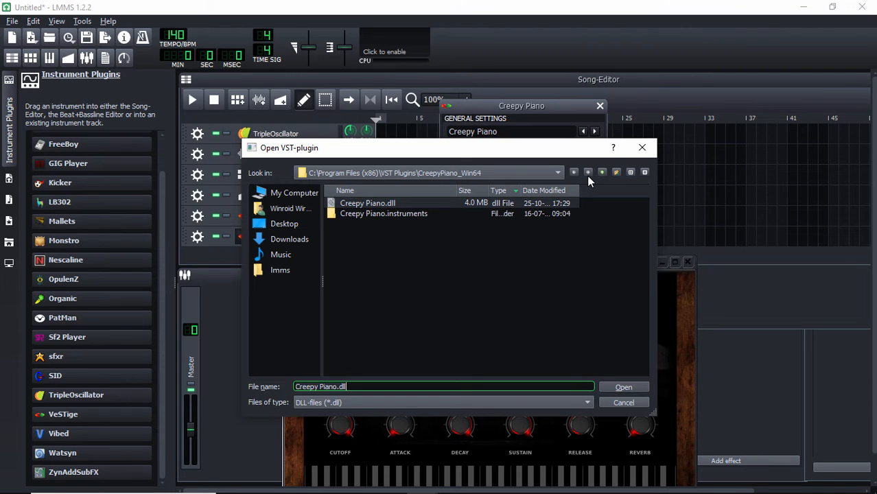
Go up to the VST Plugins folder, look into VINAI XTT, and list EXE files instead of DLLs
click(601, 173)
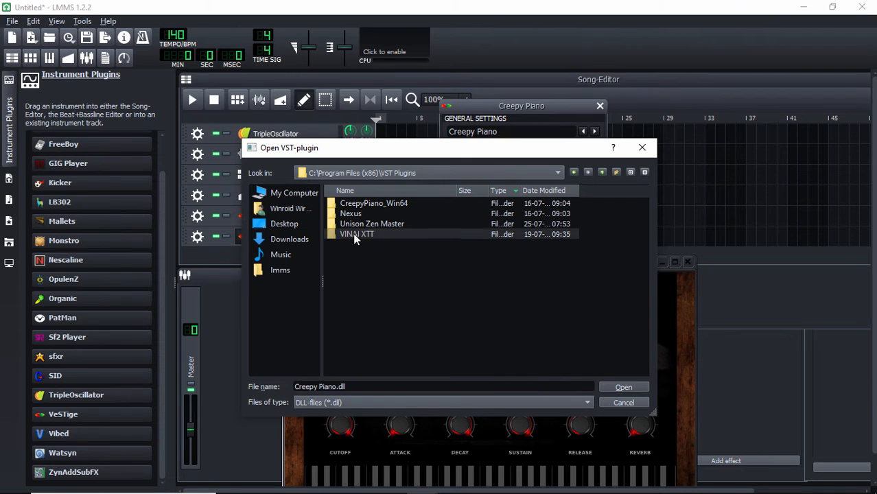
double_click(357, 234)
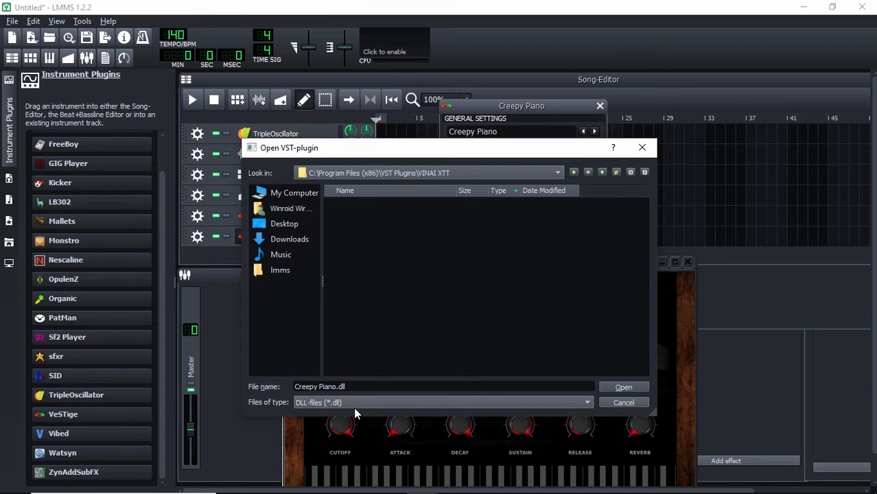
click(444, 402)
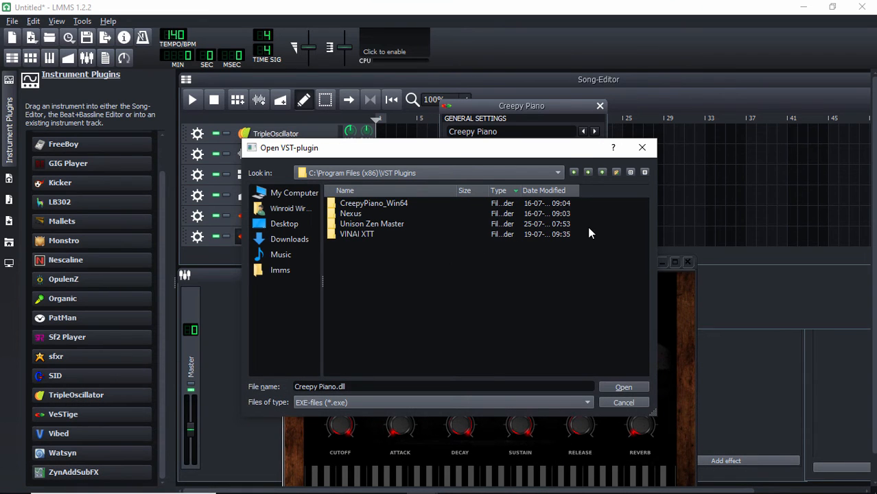
mouse_move(585, 231)
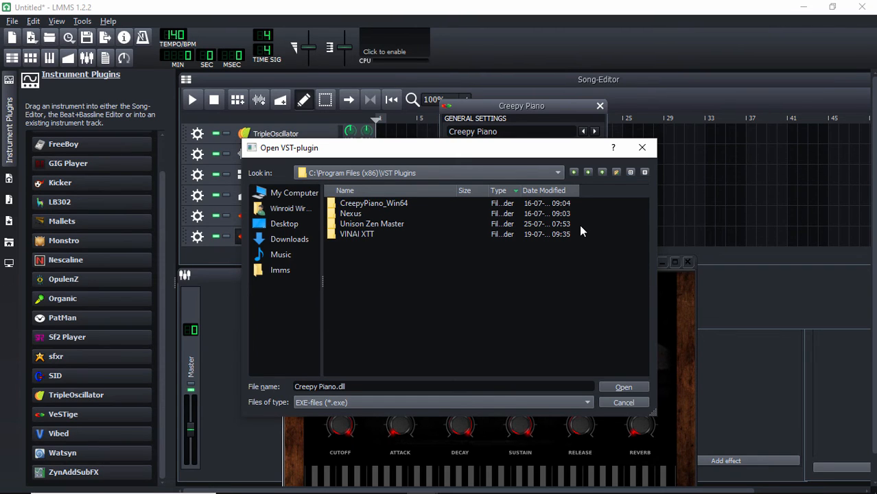
mouse_move(420, 263)
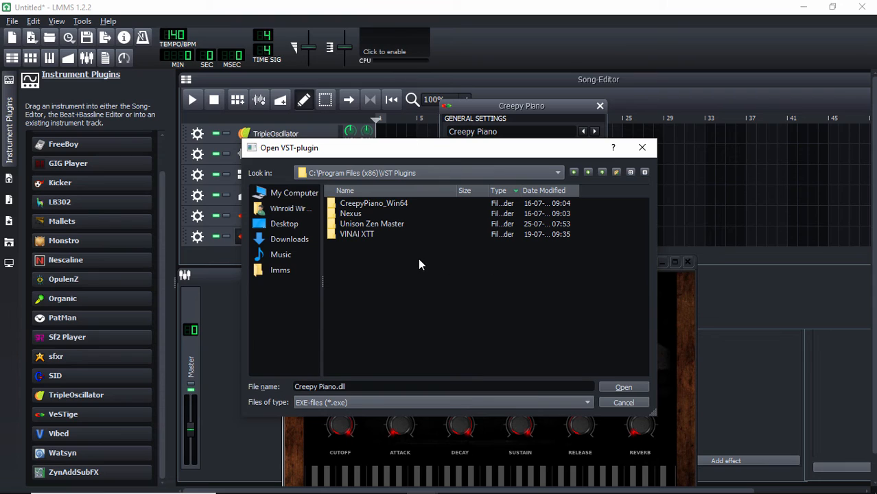
mouse_move(401, 268)
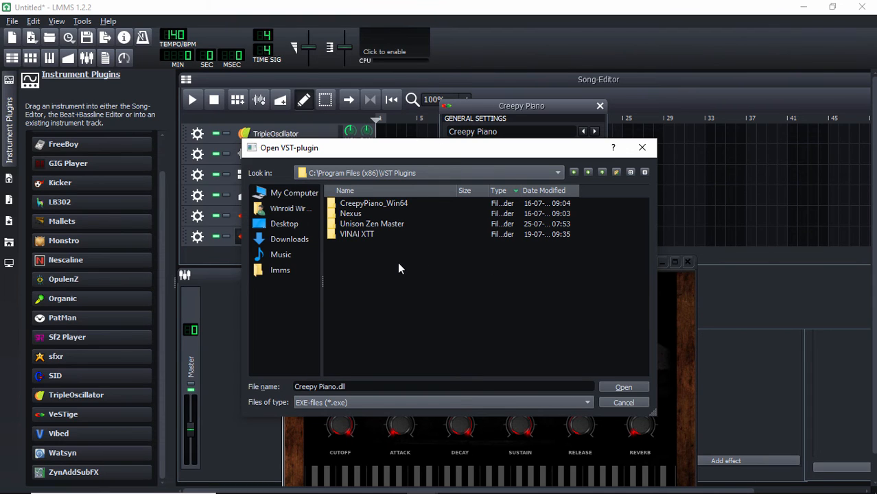
mouse_move(406, 275)
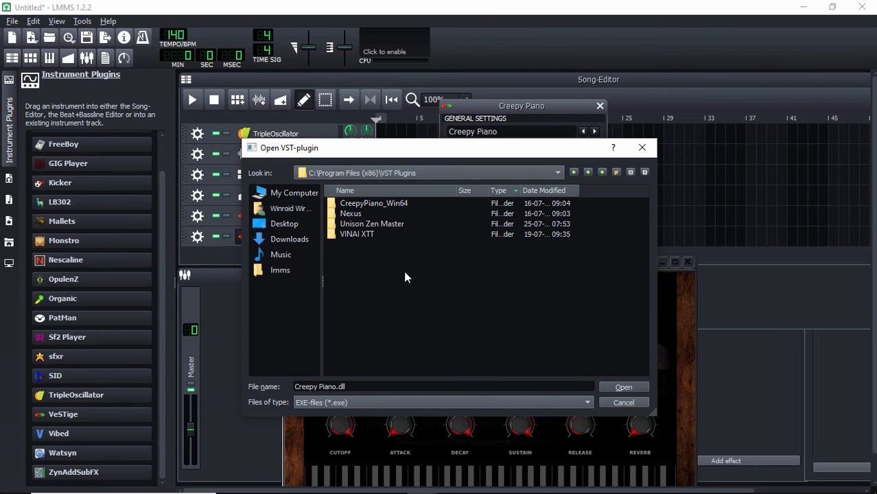
mouse_move(379, 254)
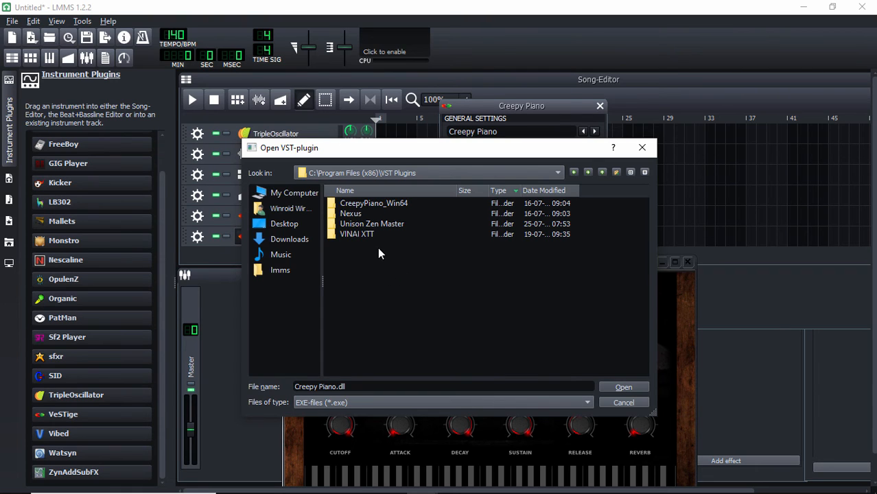
mouse_move(648, 170)
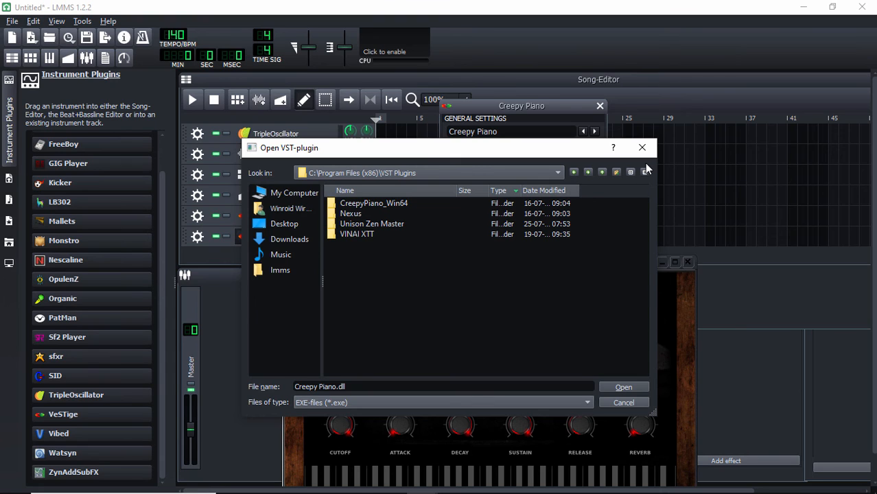